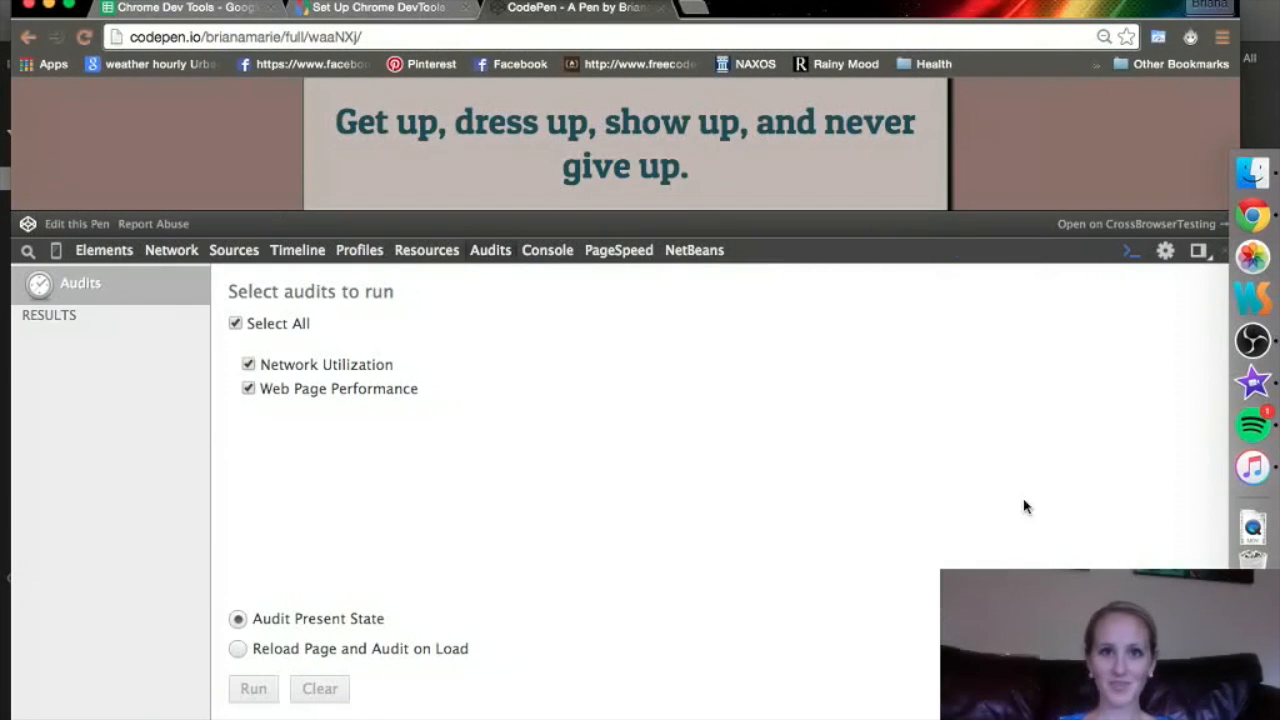
{"action": "mouse_move", "coordinate": [492, 240]}
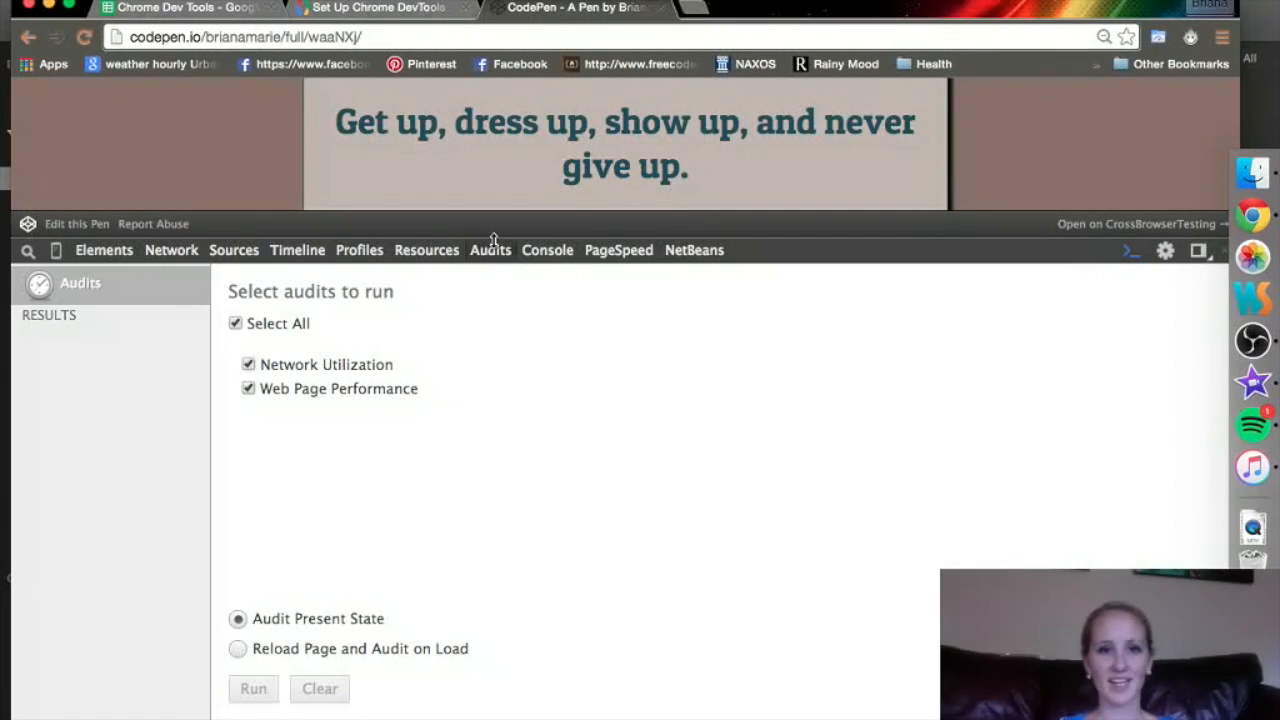
{"action": "mouse_move", "coordinate": [500, 255]}
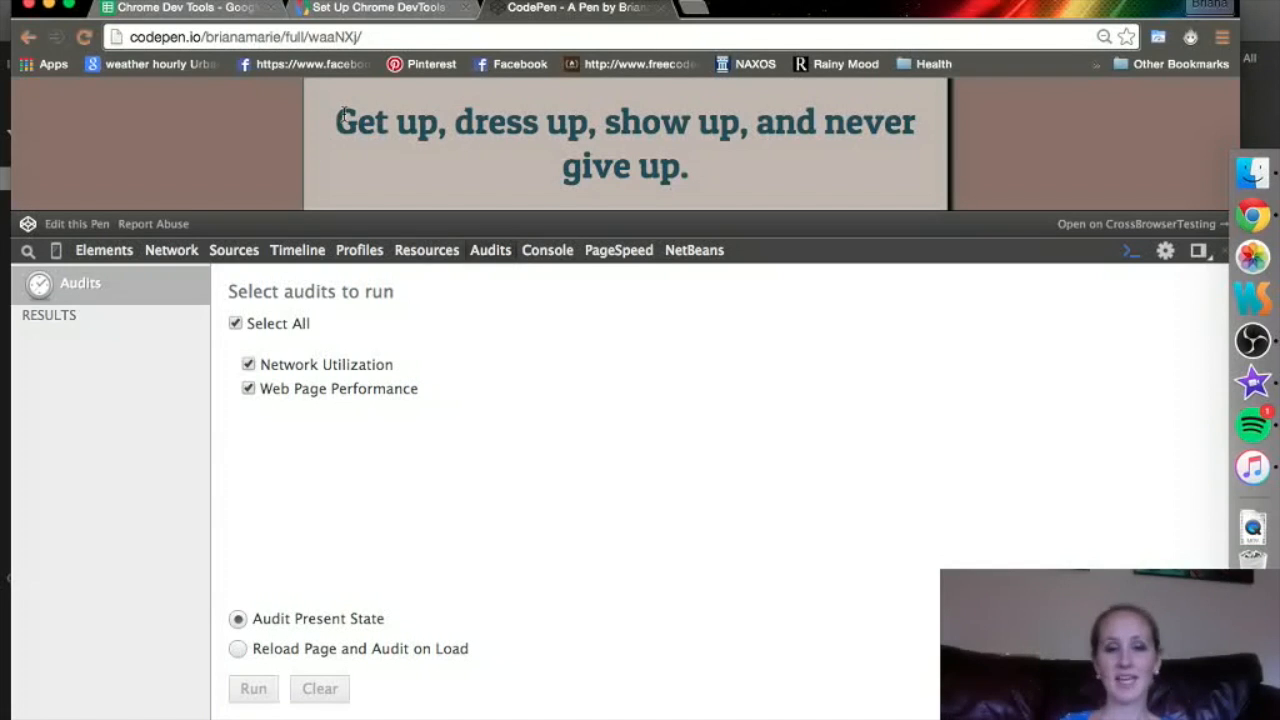
{"action": "mouse_move", "coordinate": [210, 92]}
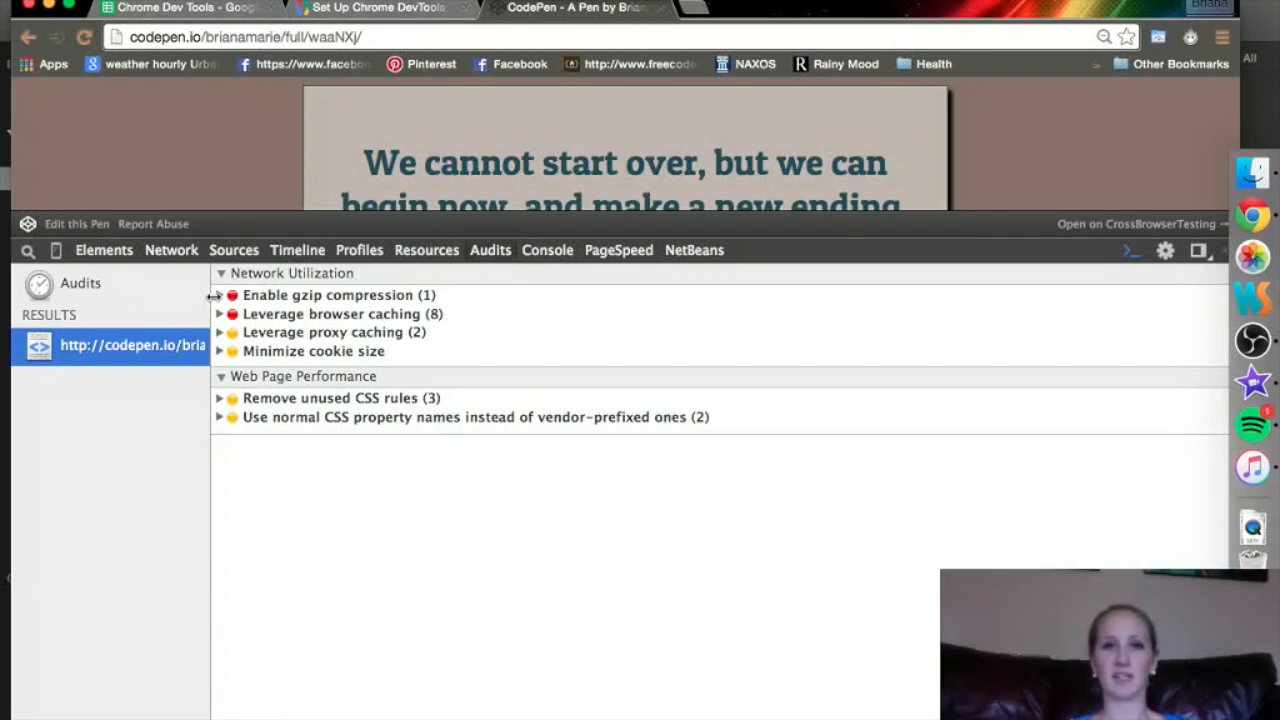
Step: Expand the 'Enable gzip compression' finding to show the CSS resource saving about 271 B
{"action": "left_click", "coordinate": [219, 295]}
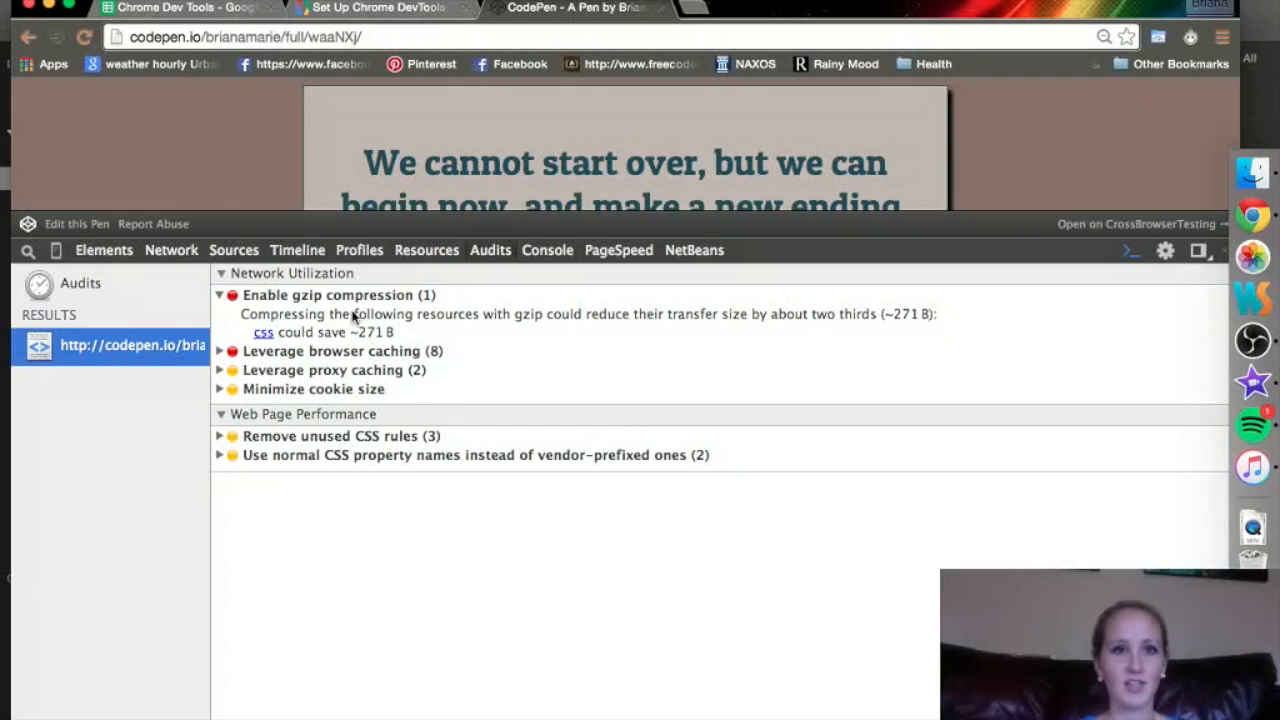
{"action": "mouse_move", "coordinate": [573, 335]}
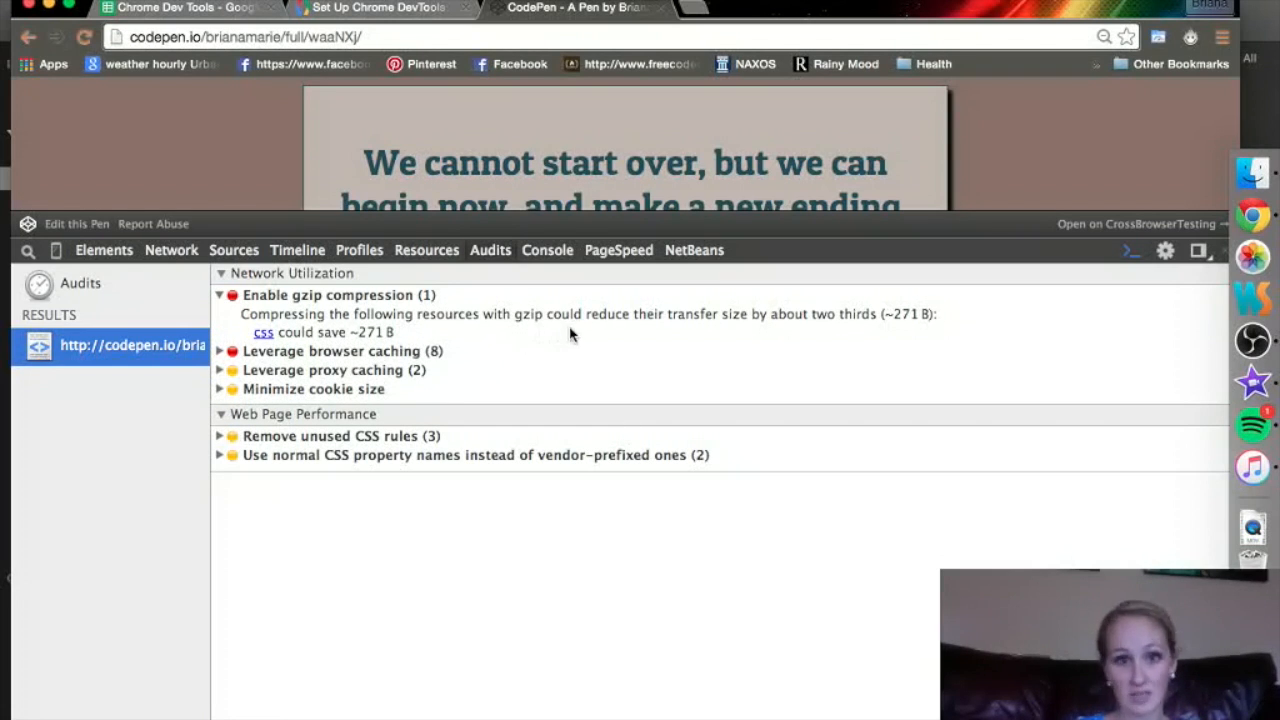
{"action": "mouse_move", "coordinate": [380, 330]}
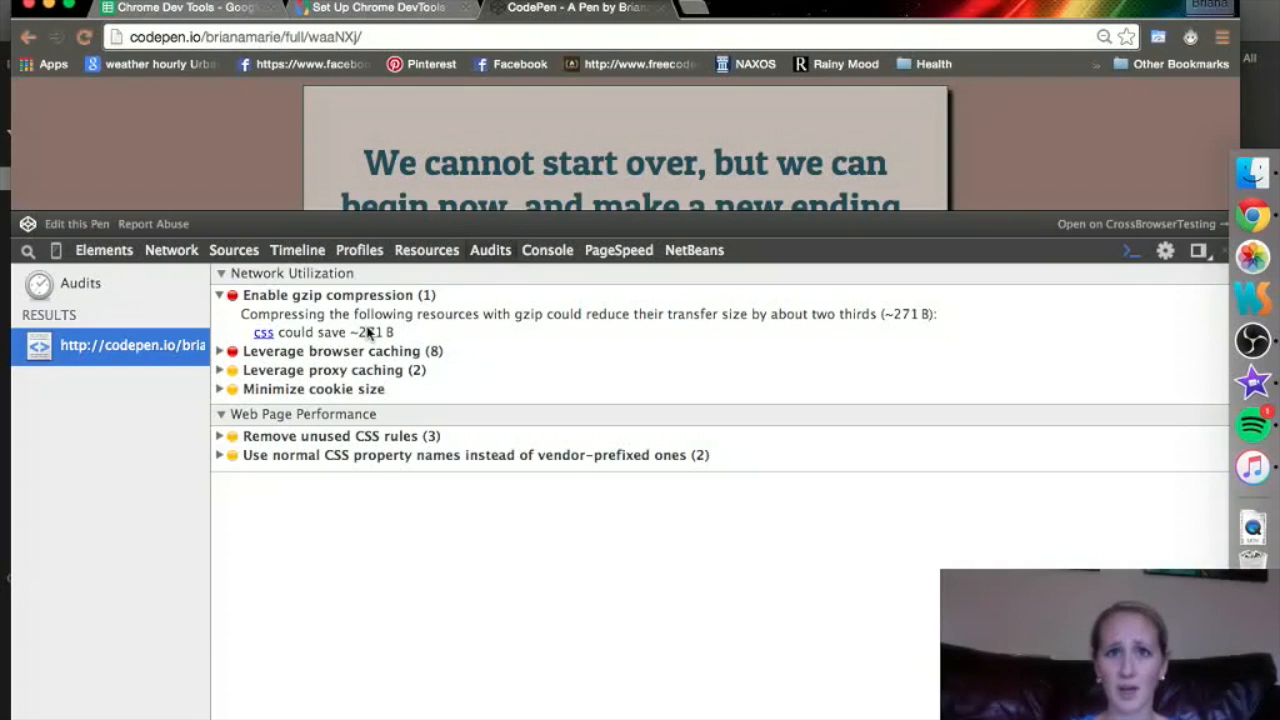
{"action": "mouse_move", "coordinate": [380, 515]}
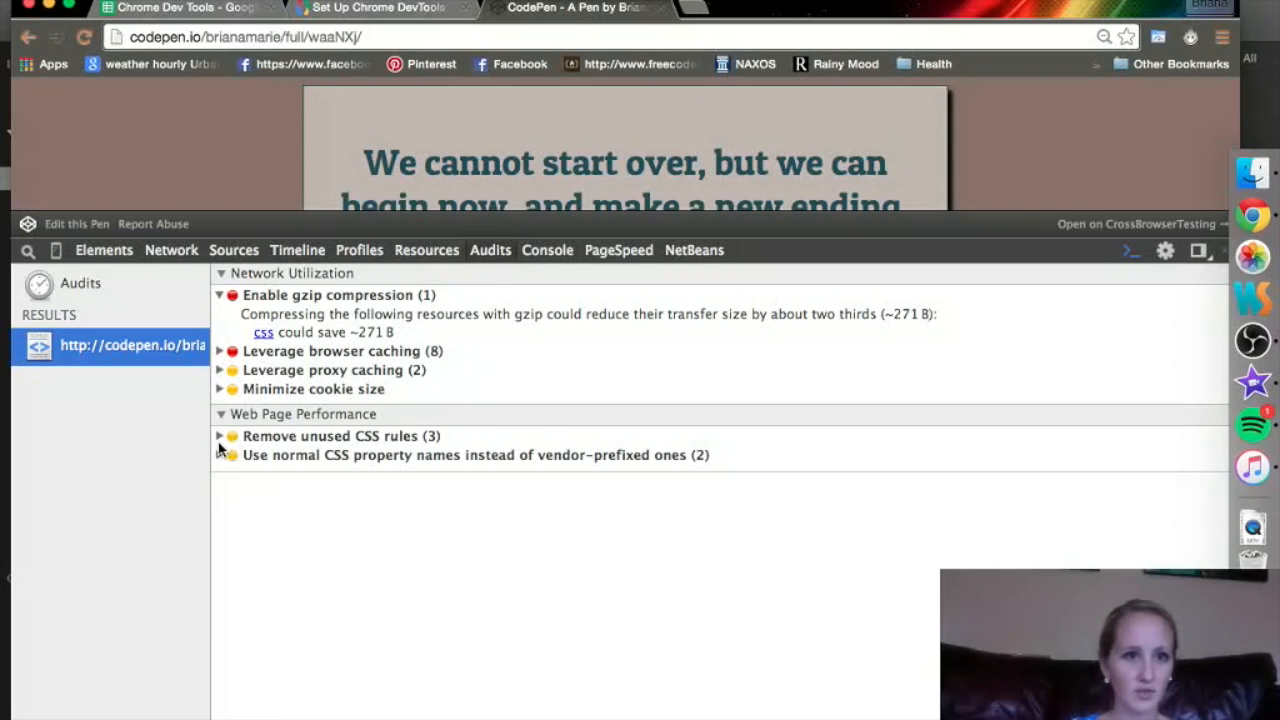
Step: Expand 'Remove unused CSS rules' and Inline block #1, listing button, .append and .author
{"action": "left_click", "coordinate": [219, 435]}
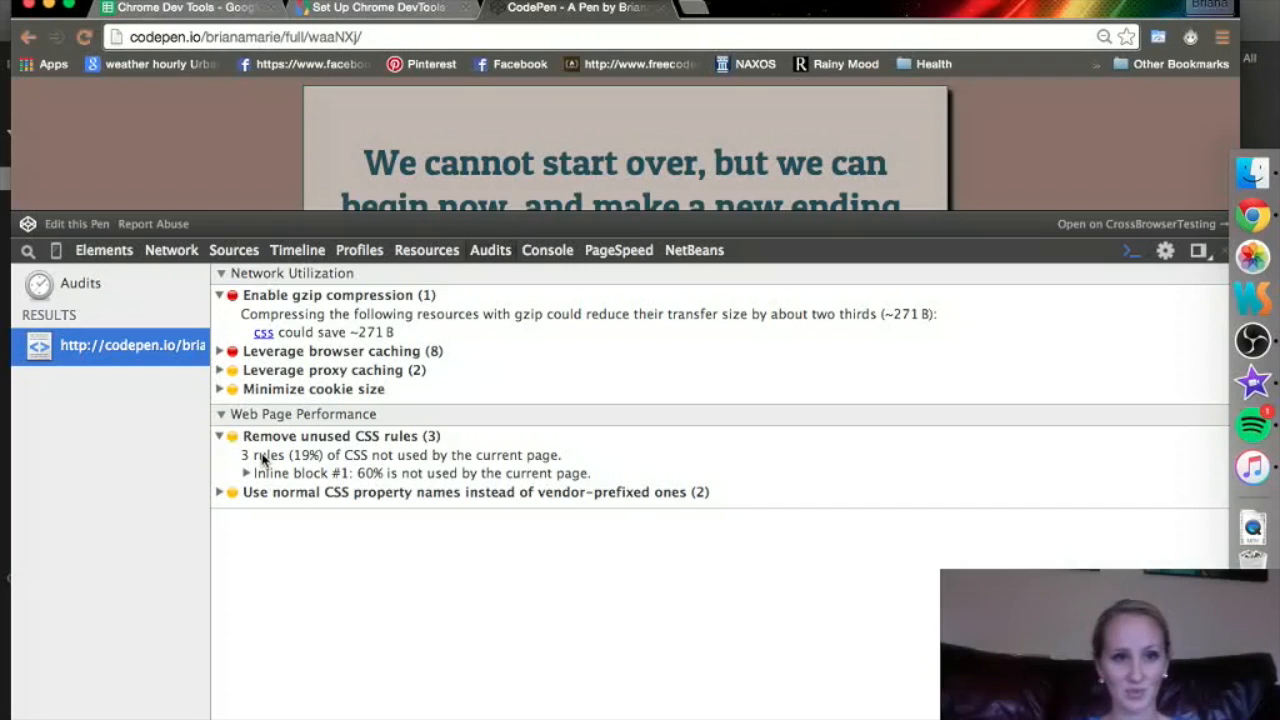
{"action": "left_click", "coordinate": [246, 473]}
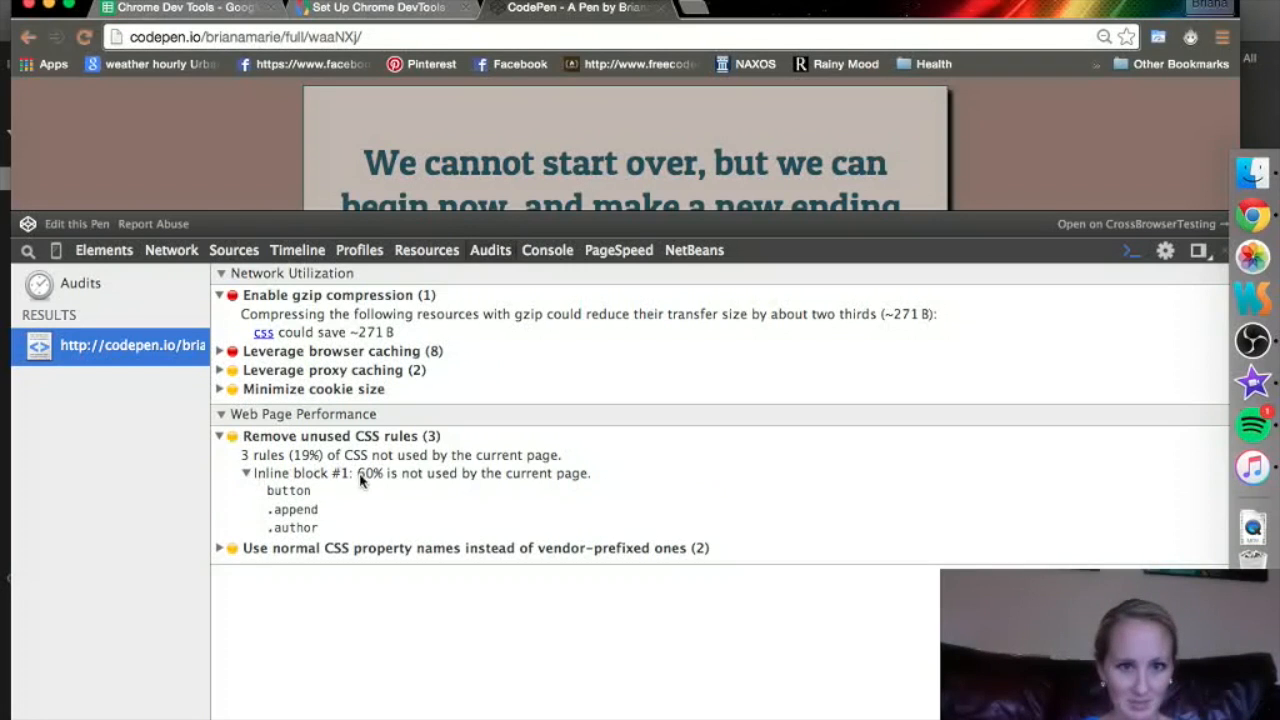
{"action": "mouse_move", "coordinate": [435, 497]}
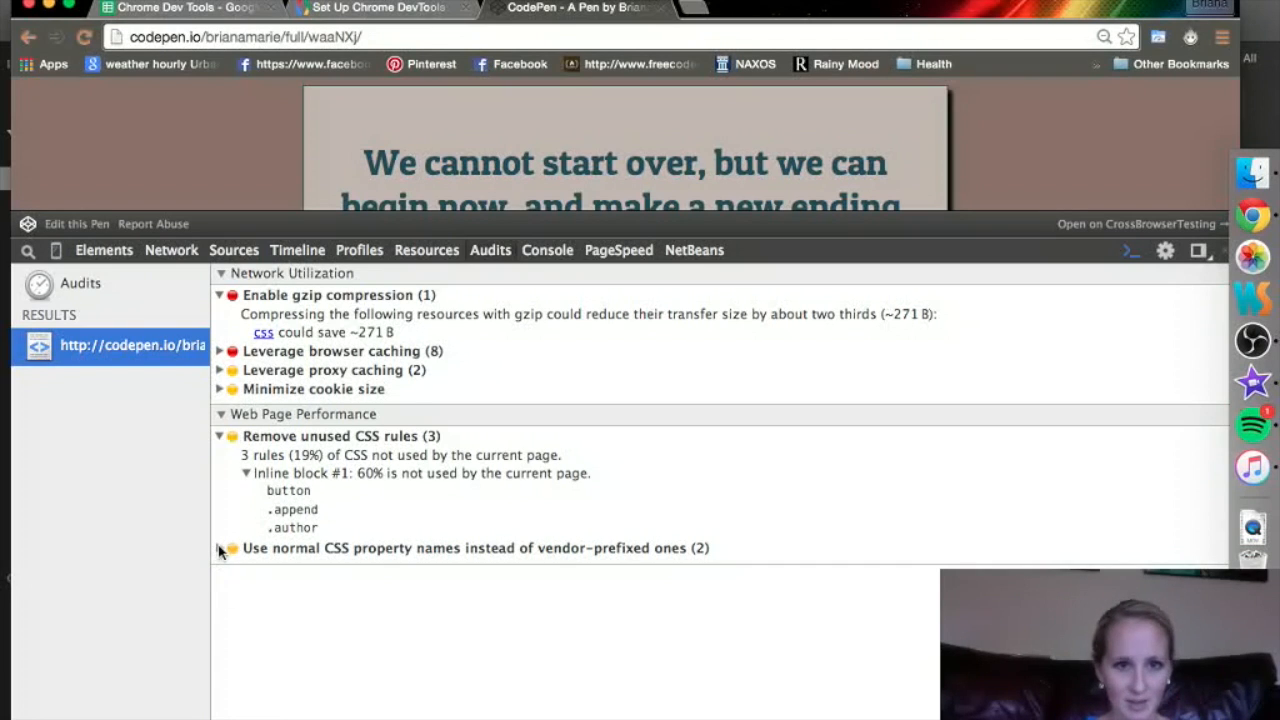
Step: Expand the vendor-prefixed property names finding to show the fullpage stylesheet from assets.codepen.io
{"action": "left_click", "coordinate": [219, 548]}
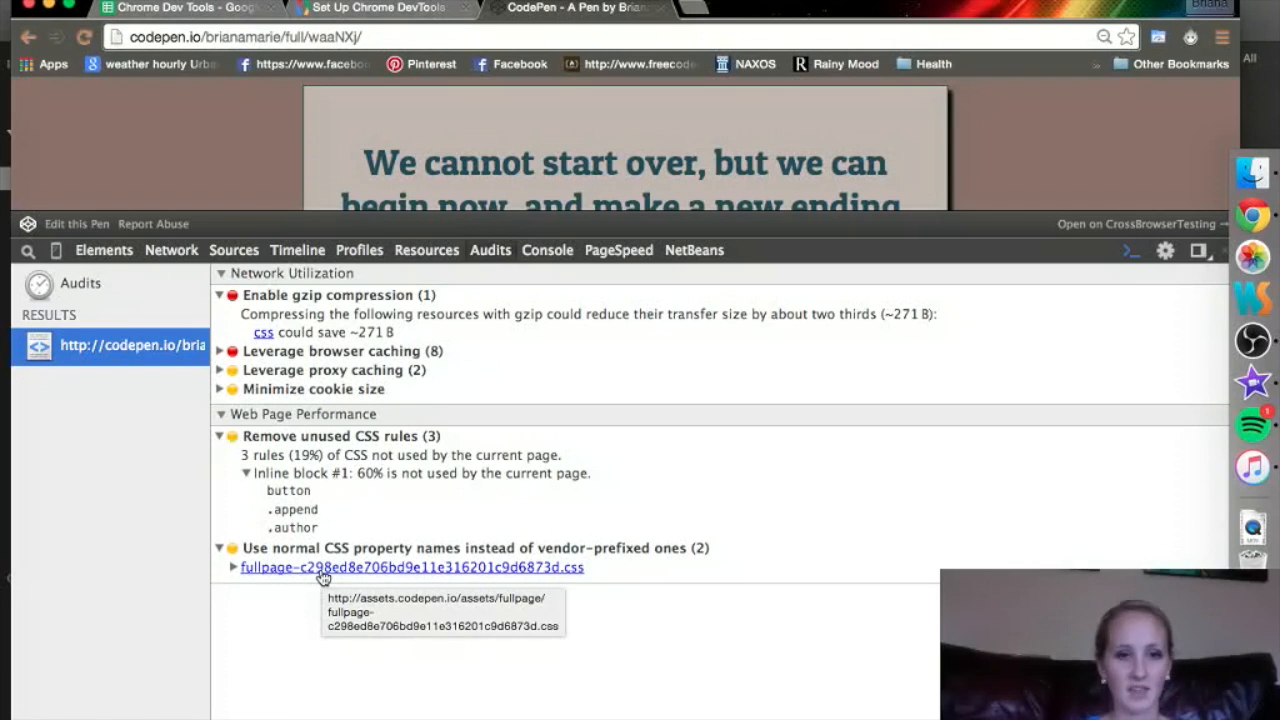
{"action": "mouse_move", "coordinate": [322, 488]}
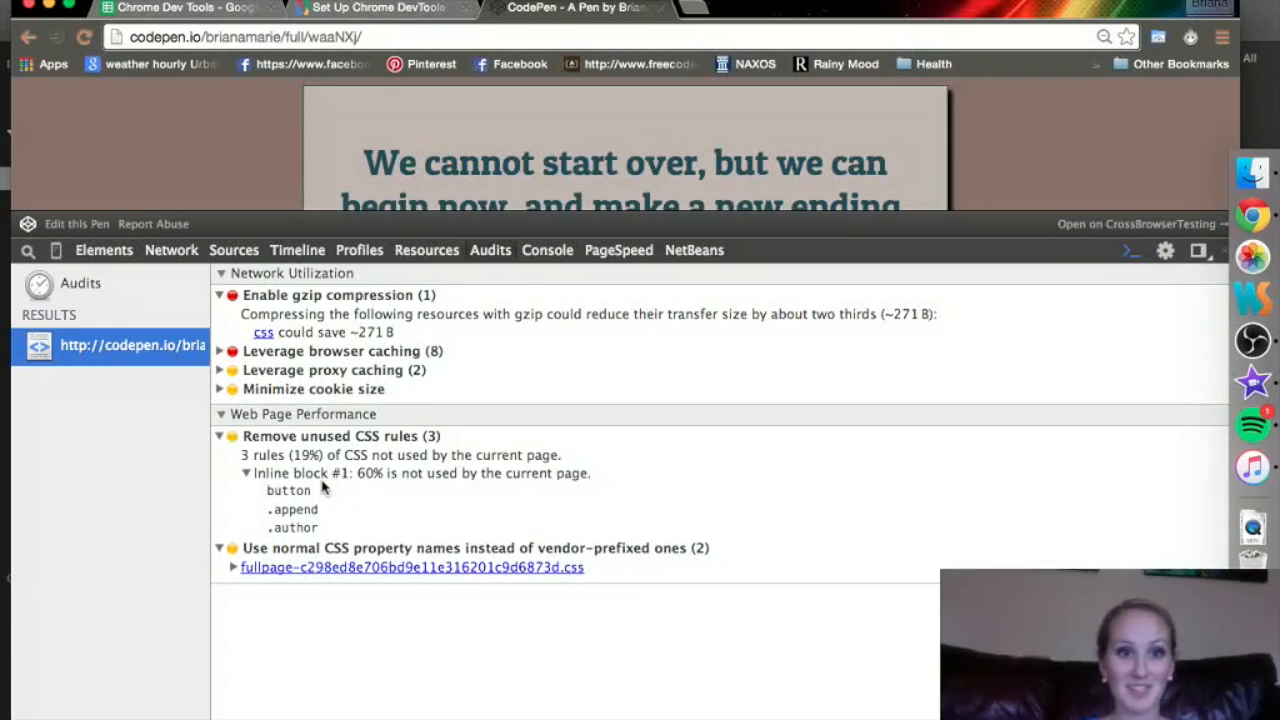
{"action": "mouse_move", "coordinate": [478, 265]}
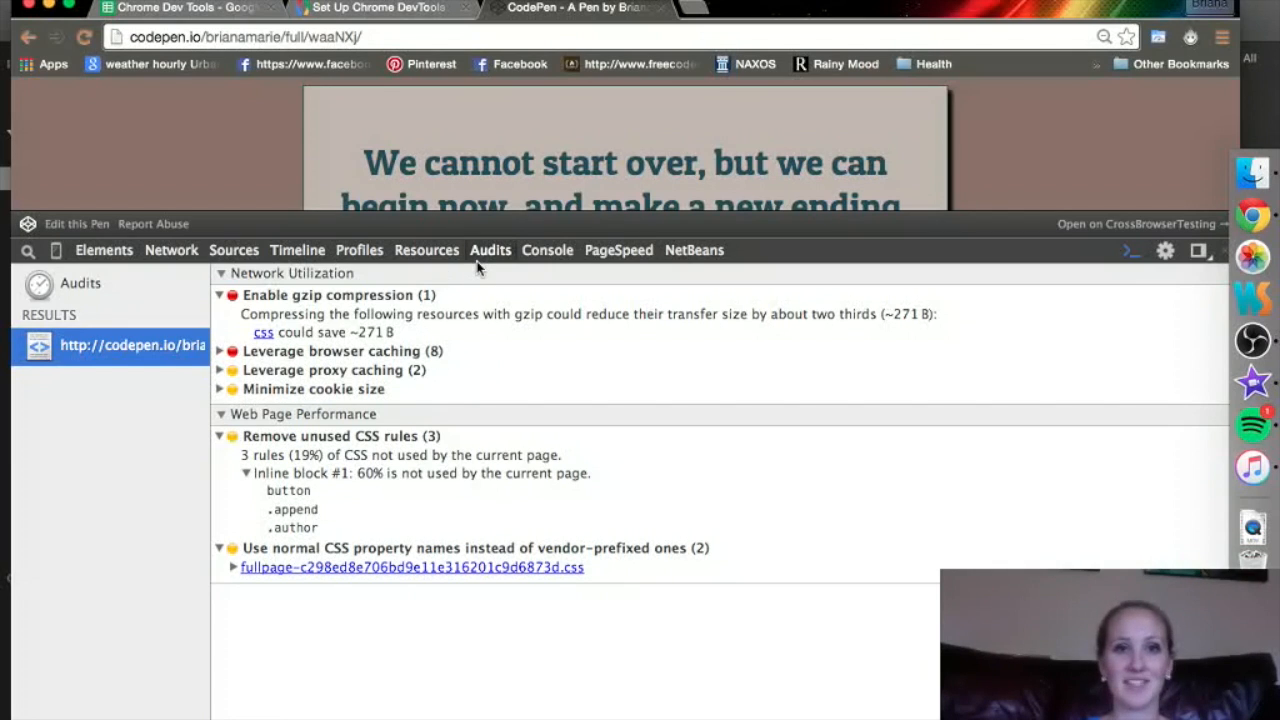